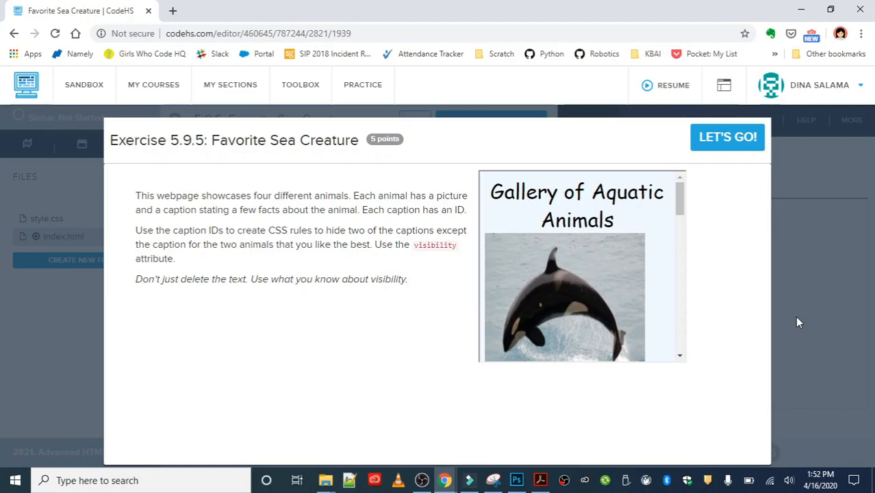
{"action": "mouse_move", "coordinate": [736, 179]}
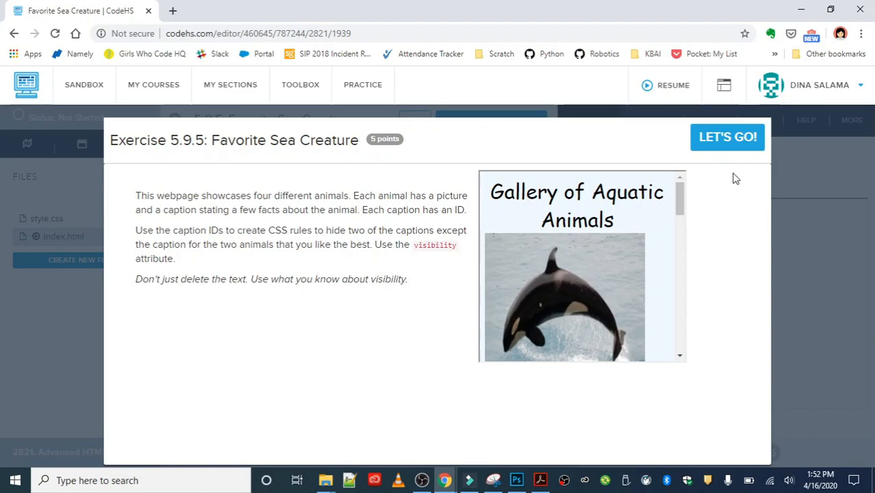
Step: Start the Favorite Sea Creature exercise and browse its four-animal gallery in a new tab
{"action": "left_click", "coordinate": [727, 136]}
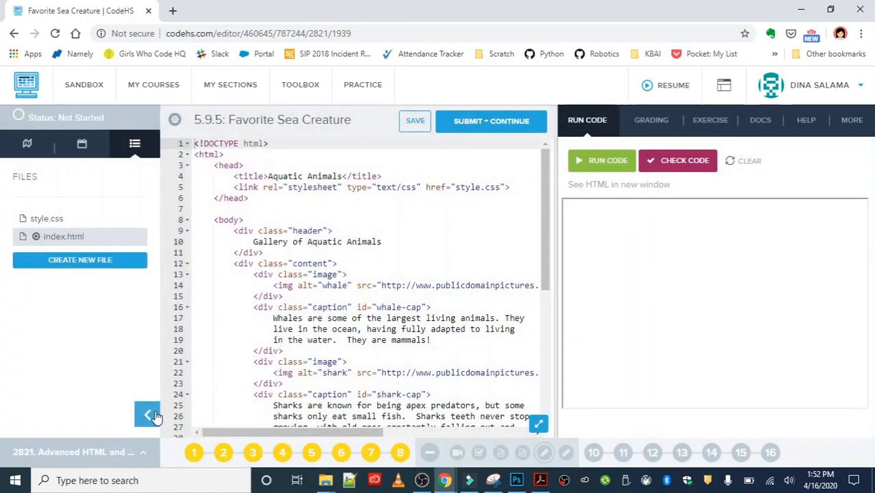
{"action": "left_click", "coordinate": [155, 414]}
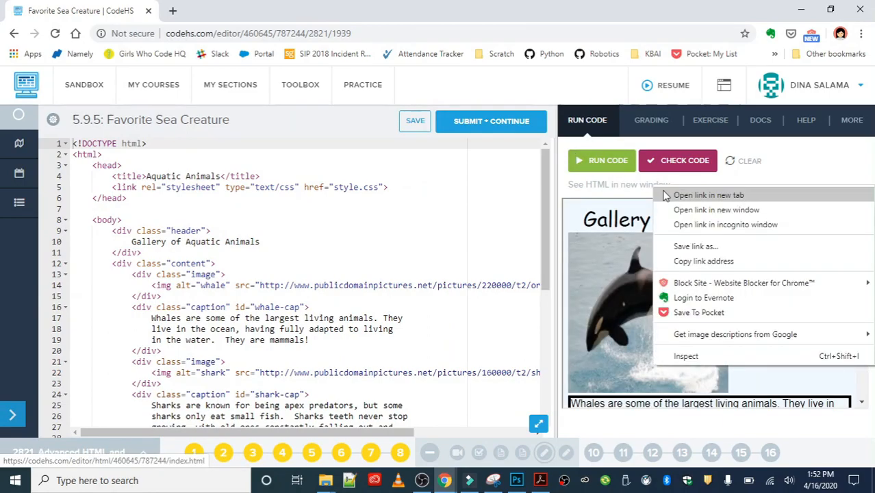
{"action": "left_click", "coordinate": [709, 195]}
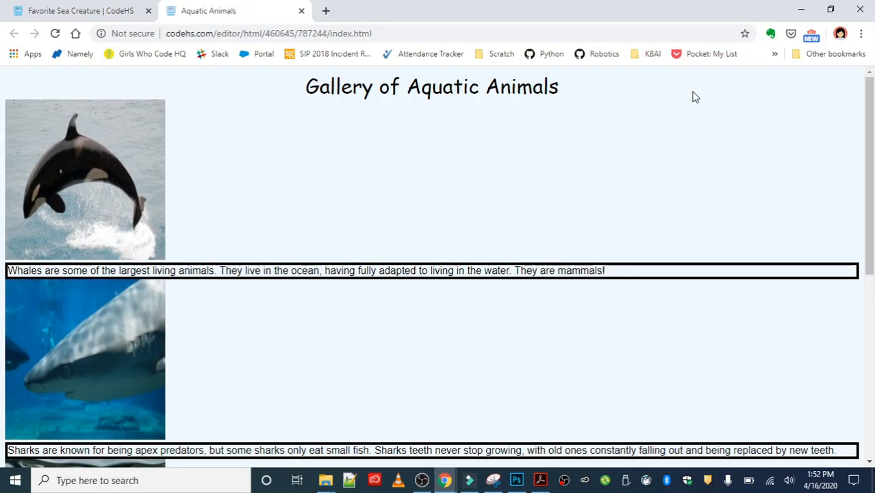
{"action": "scroll", "scroll_direction": "down", "scroll_amount": 3}
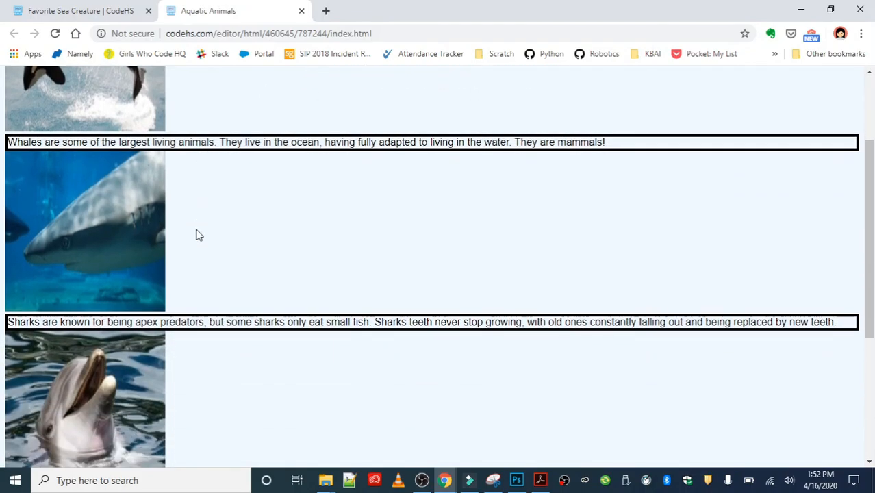
{"action": "scroll", "scroll_direction": "down", "scroll_amount": 3}
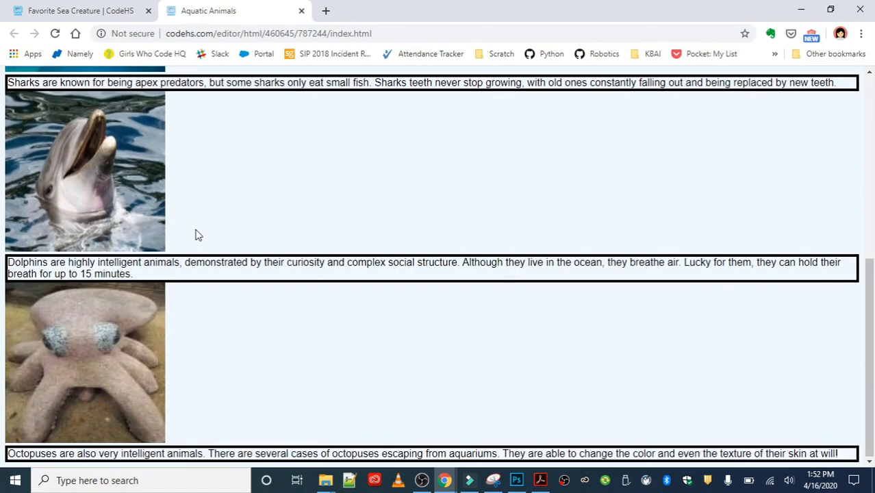
{"action": "mouse_move", "coordinate": [196, 249]}
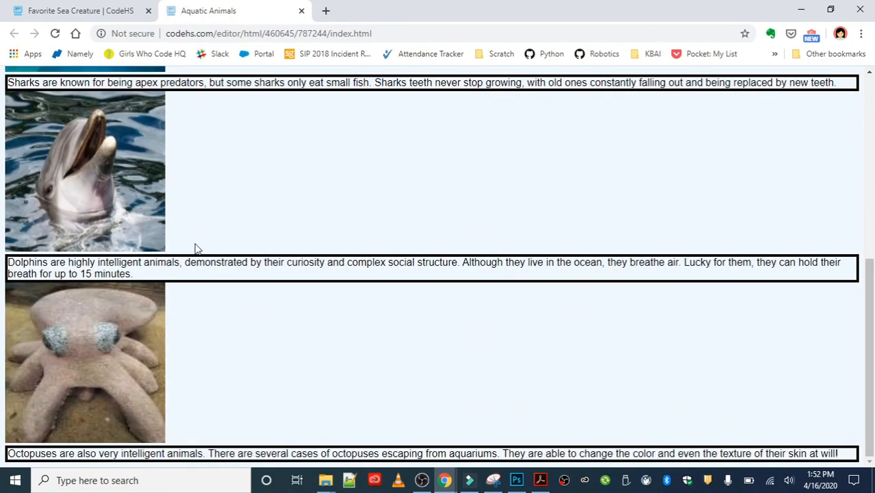
{"action": "scroll", "scroll_direction": "up", "scroll_amount": 3}
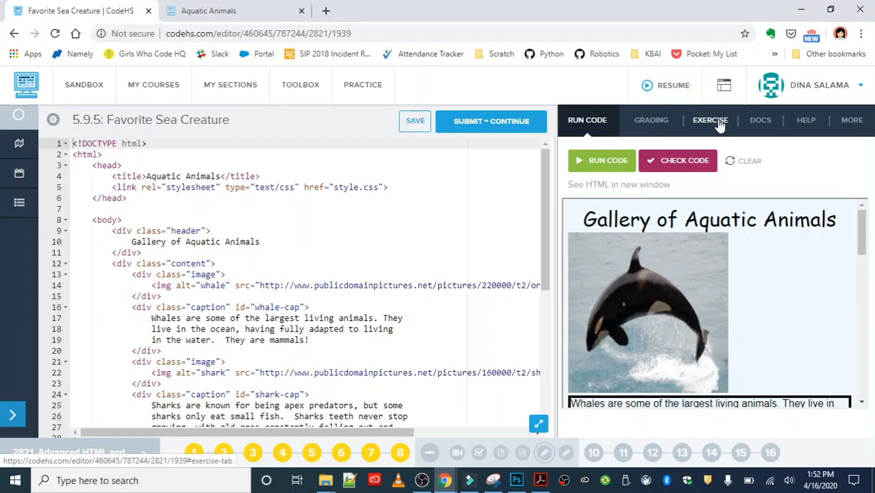
Step: Show the exercise instructions, then scroll through the Aquatic Animals gallery tab and back up
{"action": "left_click", "coordinate": [710, 120]}
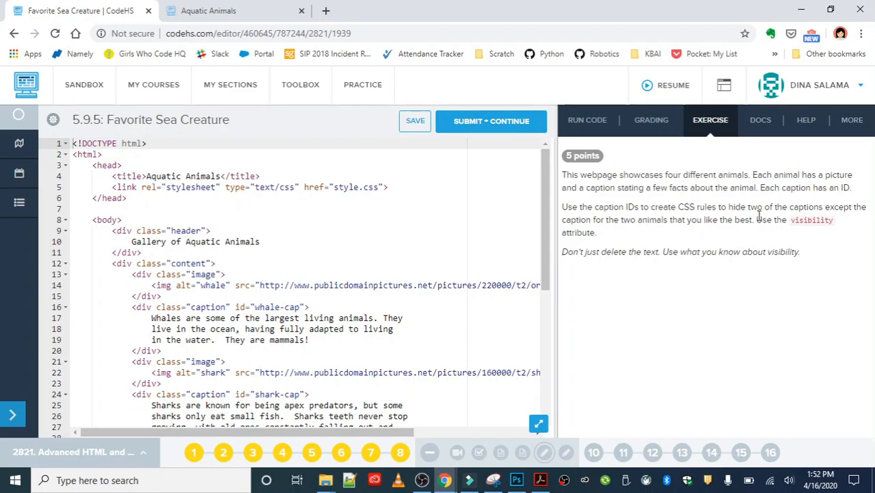
{"action": "left_click", "coordinate": [208, 11]}
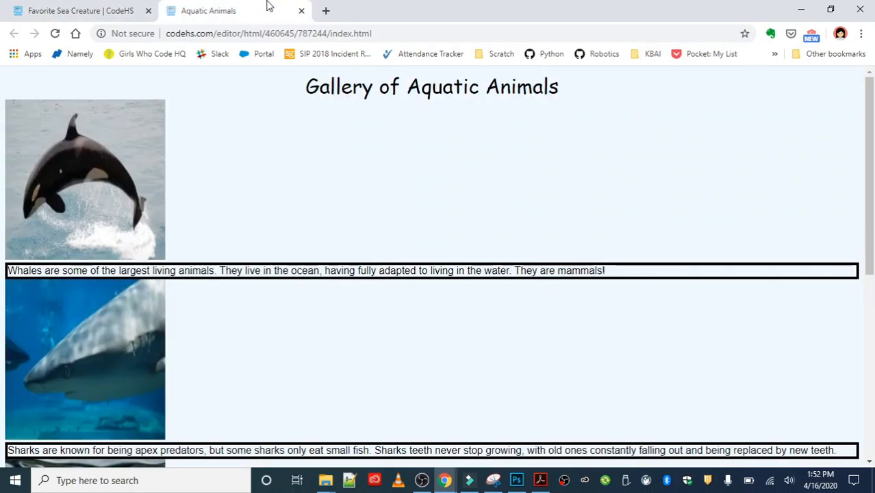
{"action": "mouse_move", "coordinate": [319, 158]}
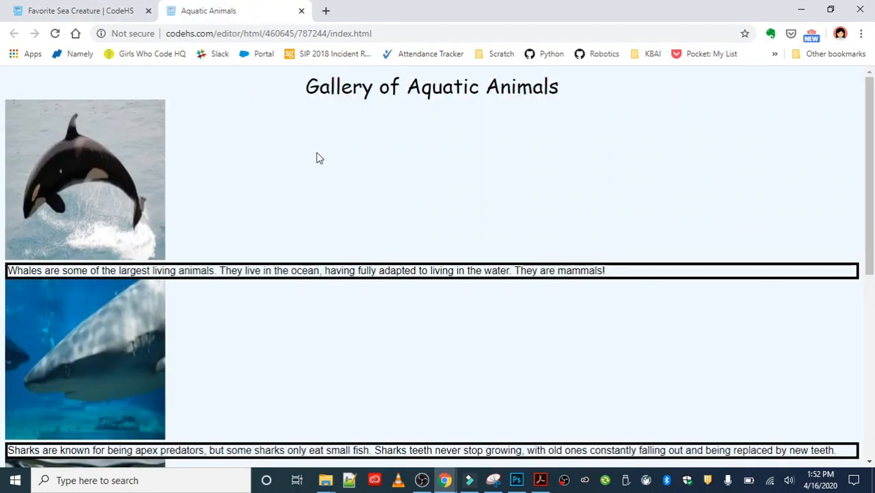
{"action": "mouse_move", "coordinate": [440, 231]}
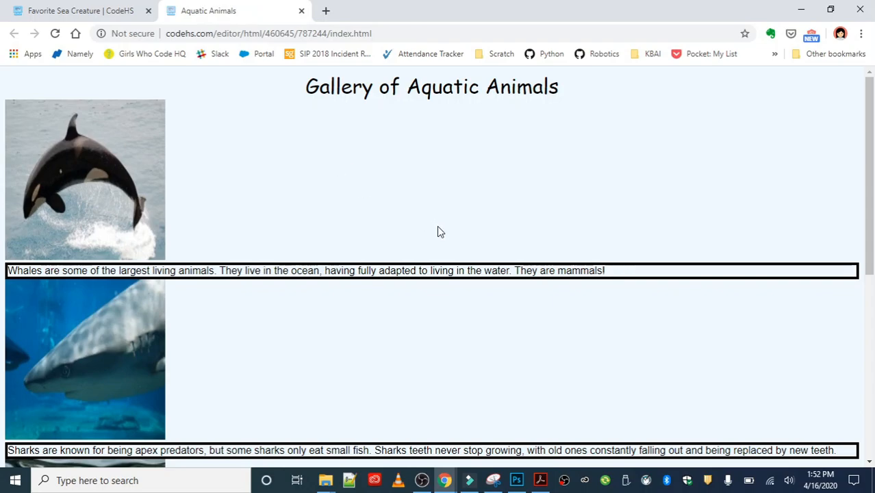
{"action": "scroll", "scroll_direction": "down", "scroll_amount": 3}
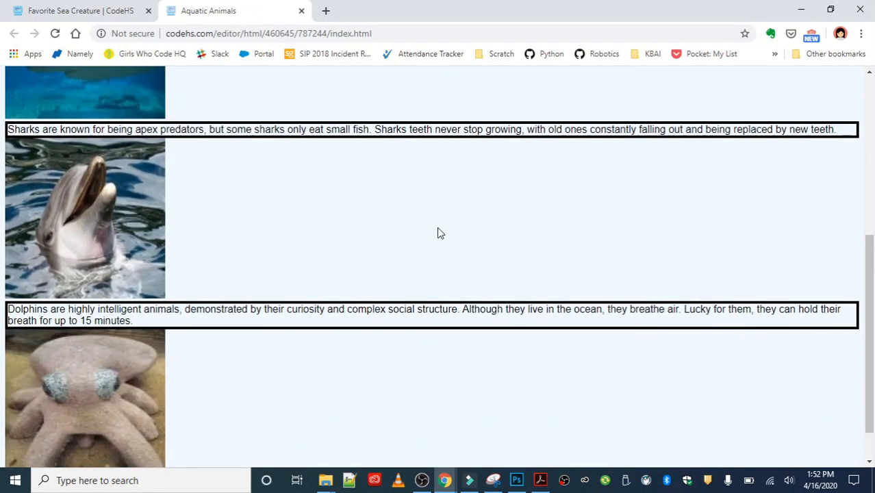
{"action": "scroll", "scroll_direction": "down", "scroll_amount": 3}
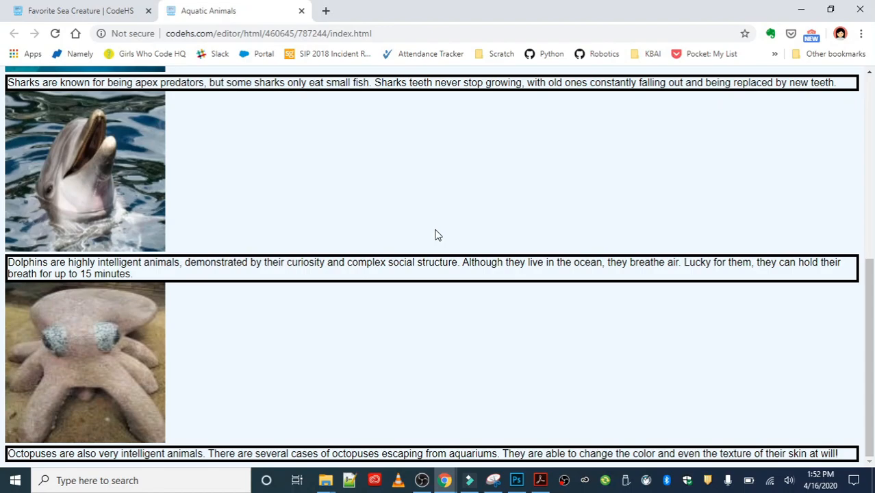
{"action": "mouse_move", "coordinate": [648, 194]}
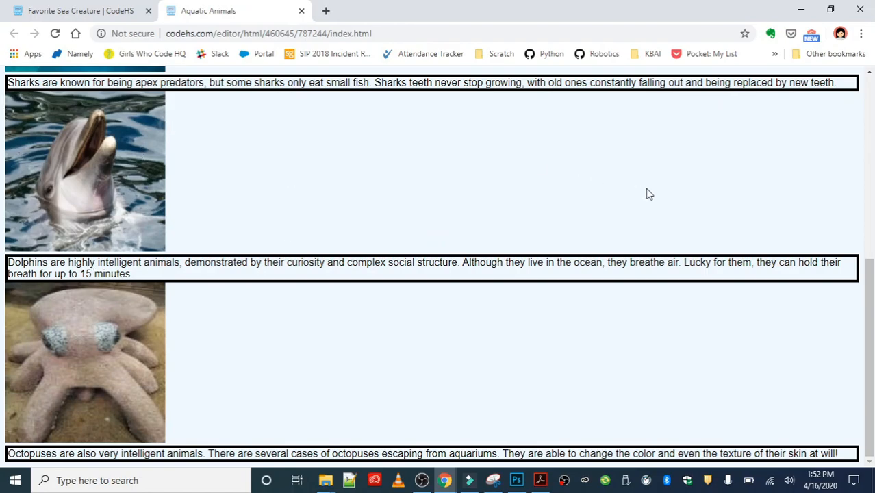
{"action": "scroll", "scroll_direction": "up", "scroll_amount": 3}
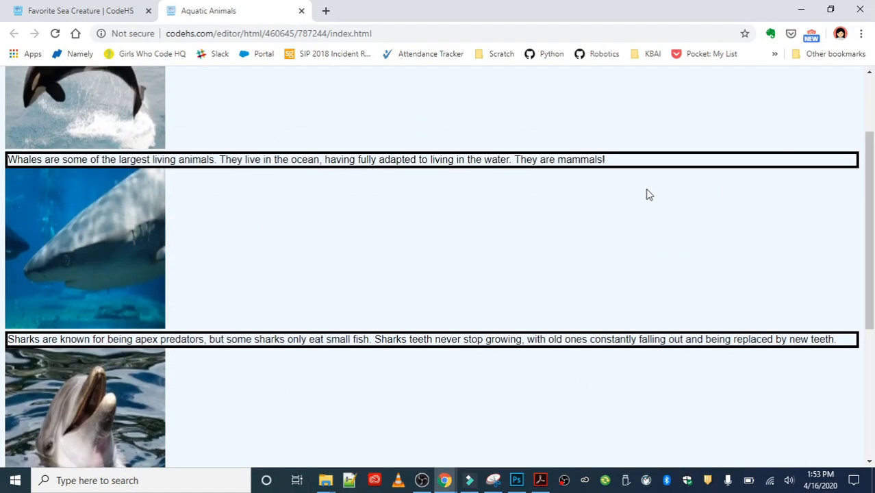
{"action": "scroll", "scroll_direction": "up", "scroll_amount": 3}
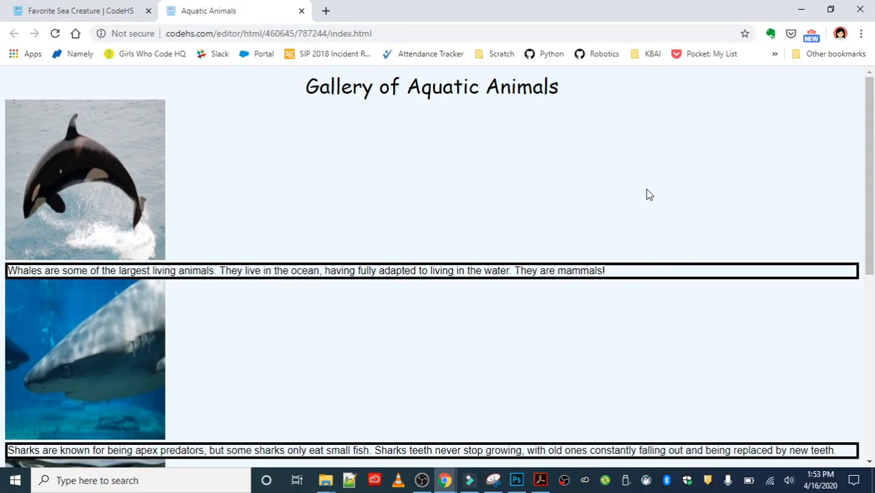
{"action": "mouse_move", "coordinate": [212, 349]}
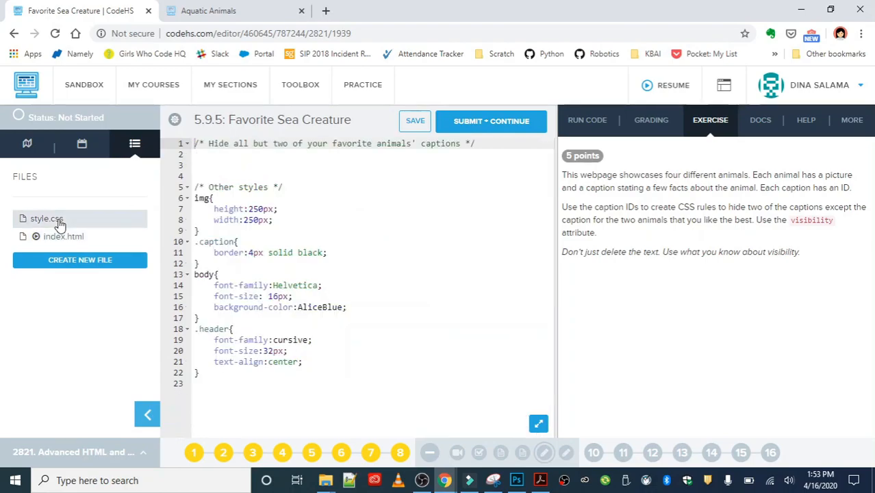
{"action": "left_click", "coordinate": [64, 236]}
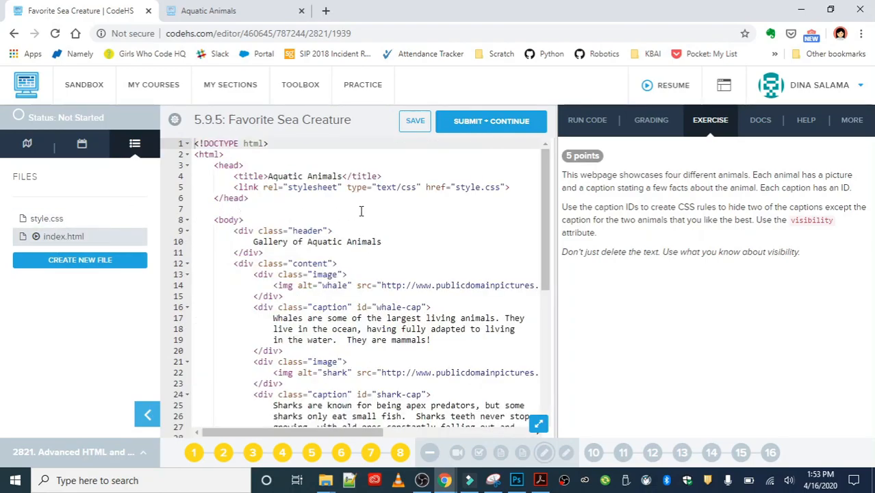
{"action": "scroll", "scroll_direction": "down", "scroll_amount": 3}
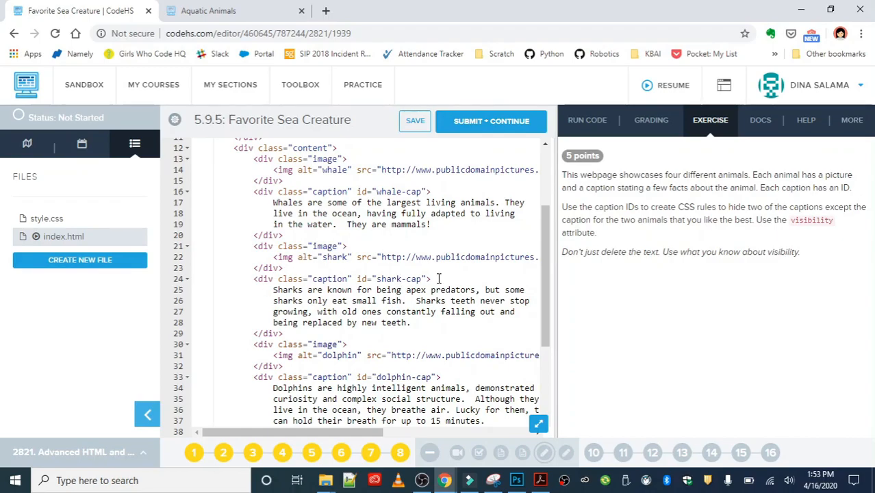
{"action": "mouse_move", "coordinate": [419, 278]}
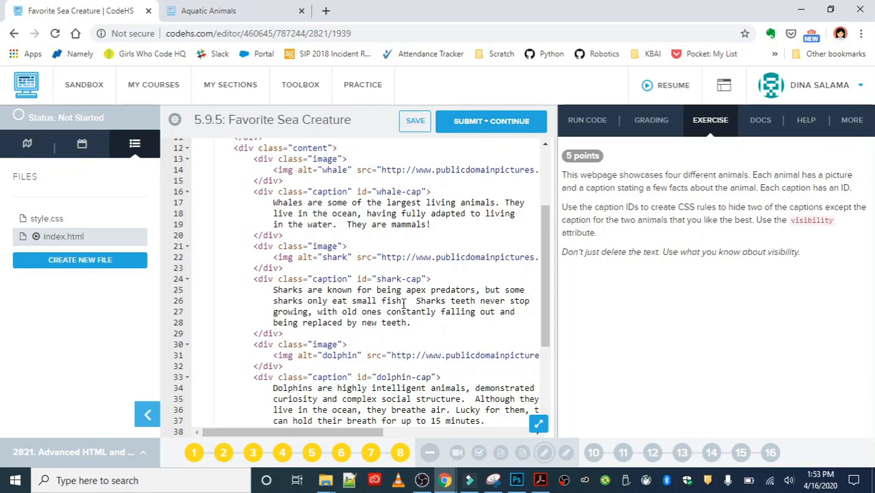
{"action": "left_click", "coordinate": [47, 218]}
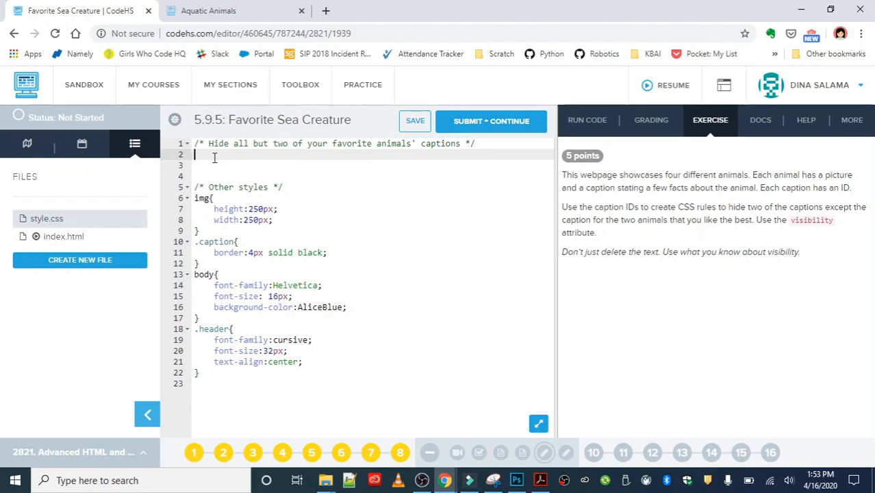
Step: Type the selector '#shark-cap, #whale-cap{' on line 2 and start a new line for the body
{"action": "type", "text": "#"}
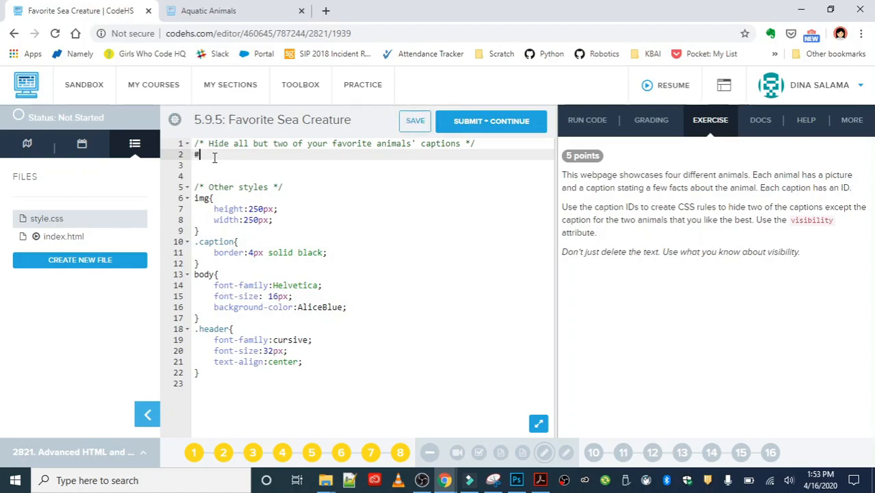
{"action": "type", "text": "sh"}
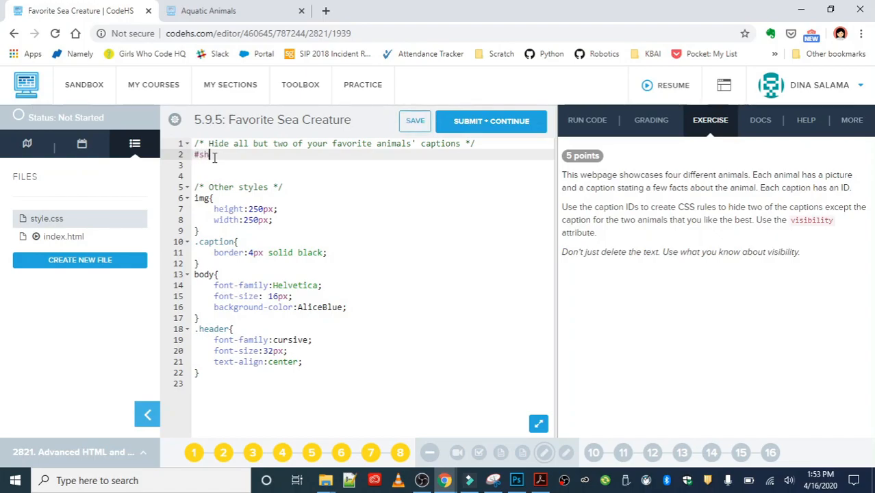
{"action": "type", "text": "ark"}
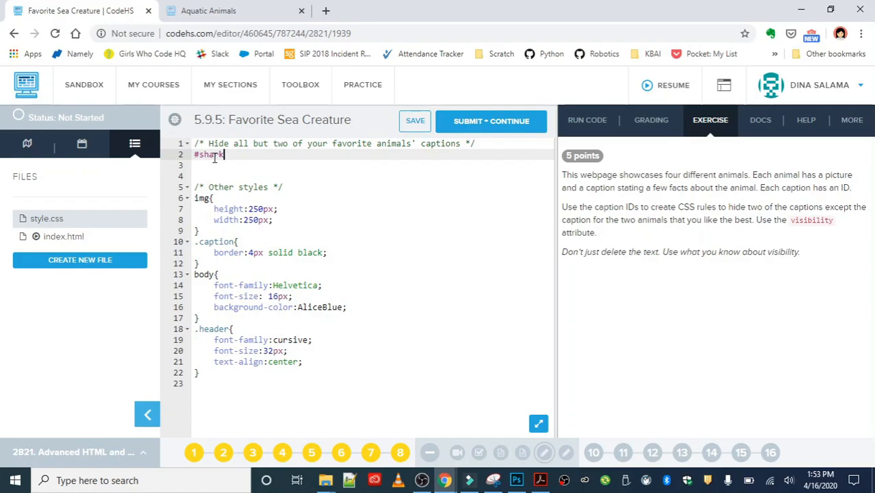
{"action": "type", "text": "-cap,"}
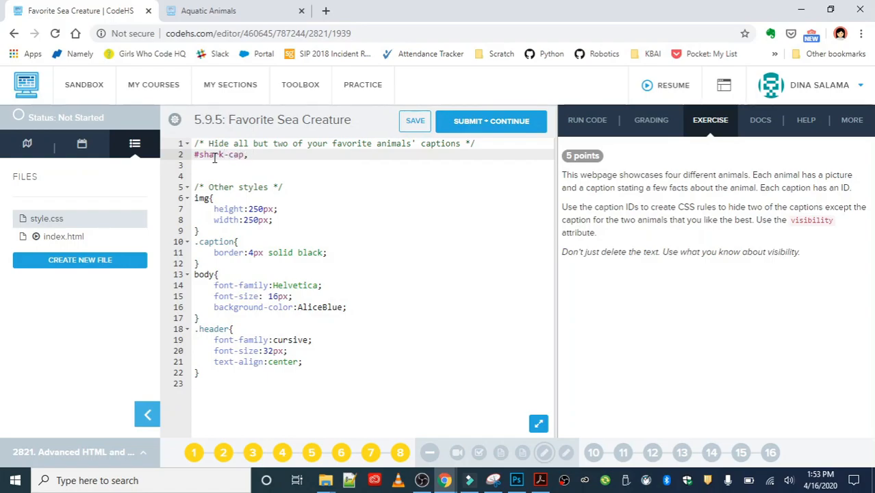
{"action": "type", "text": ", #wh"}
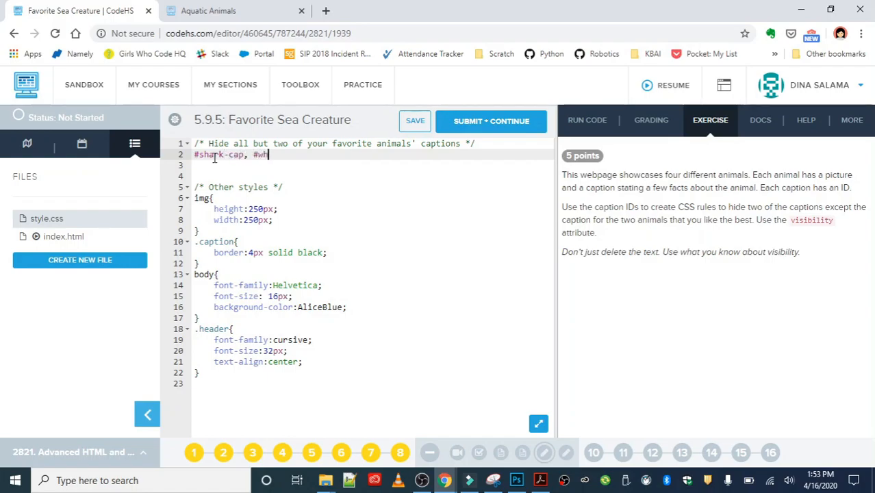
{"action": "type", "text": "ale-cap{"}
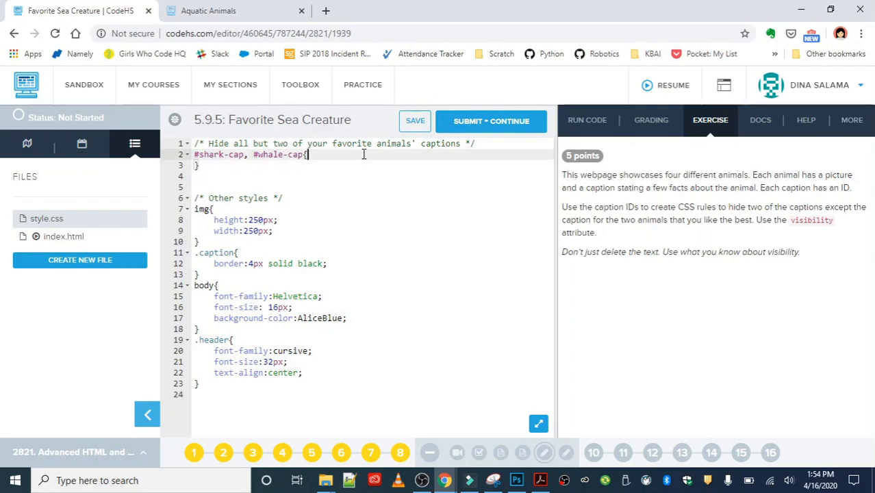
{"action": "key", "text": "Enter"}
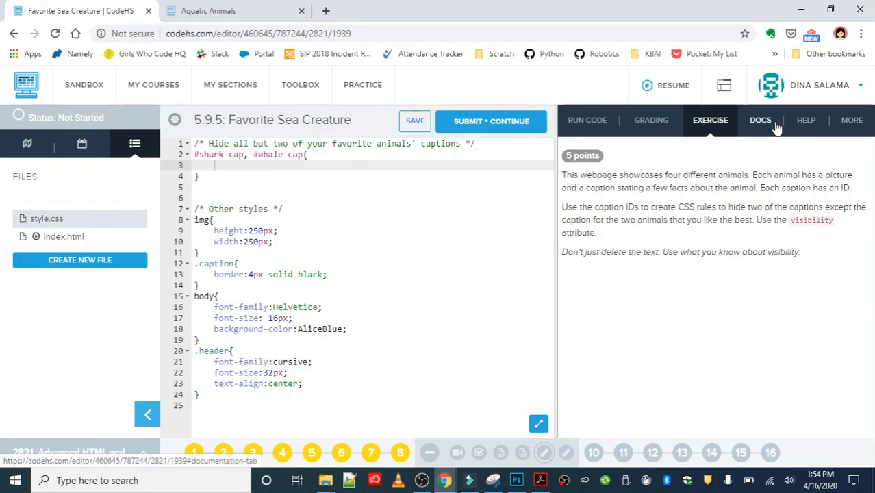
Step: Open the DOCS reference and scroll through its CSS Properties list
{"action": "left_click", "coordinate": [760, 120]}
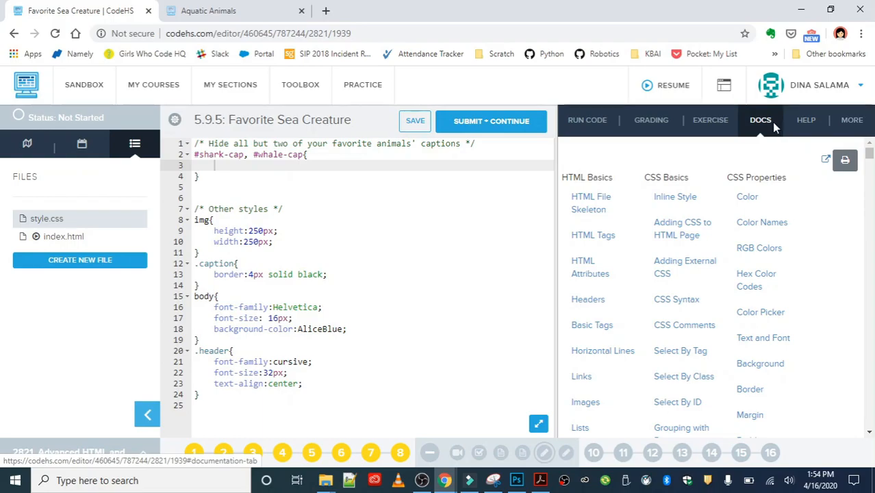
{"action": "mouse_move", "coordinate": [771, 146]}
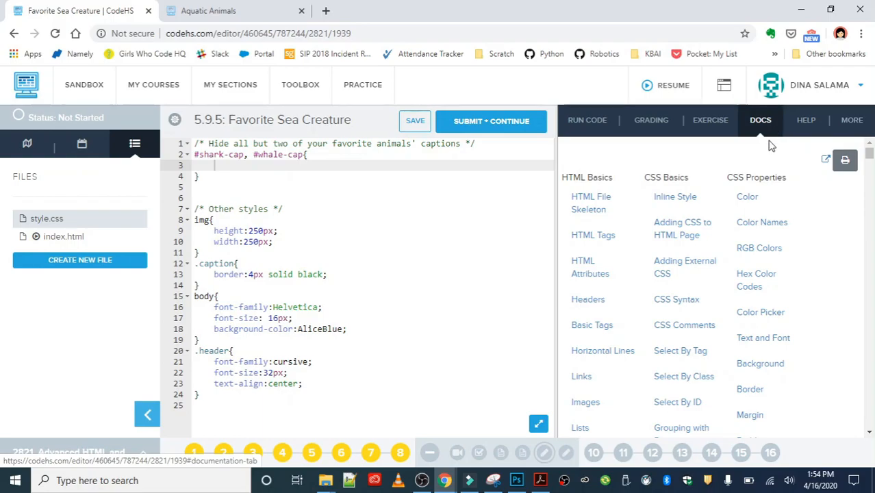
{"action": "scroll", "scroll_direction": "down", "scroll_amount": 3}
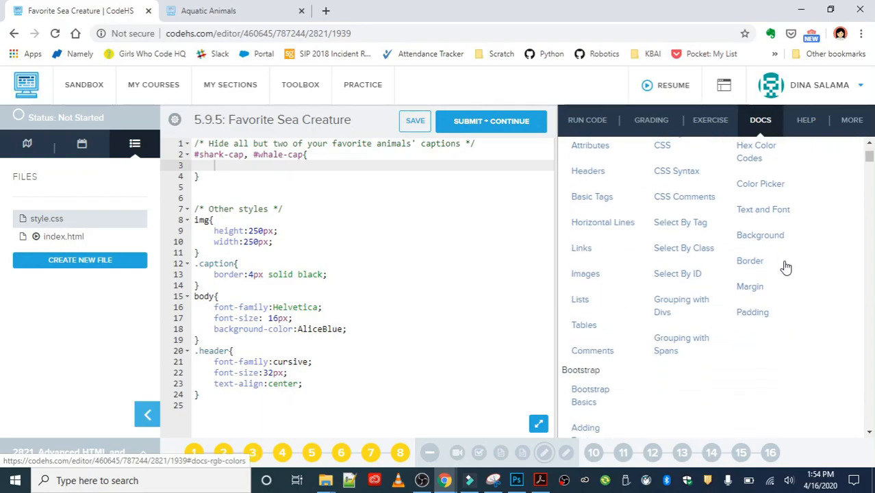
{"action": "mouse_move", "coordinate": [750, 335]}
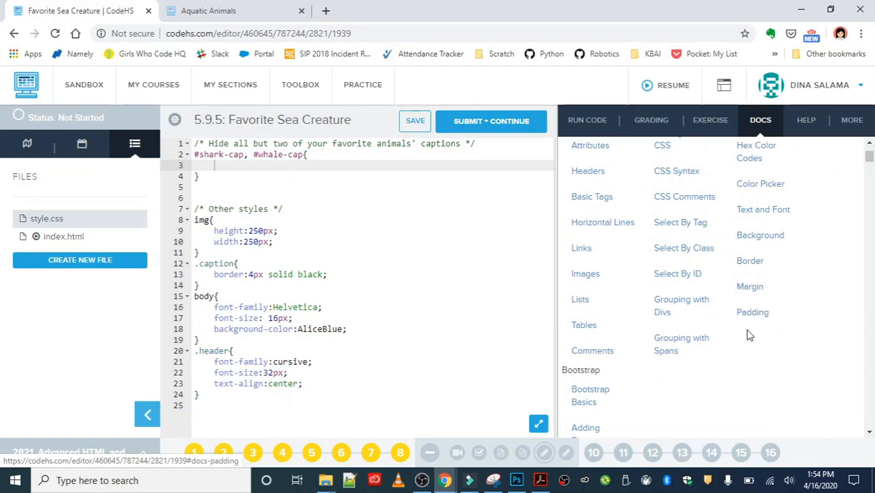
{"action": "mouse_move", "coordinate": [681, 344]}
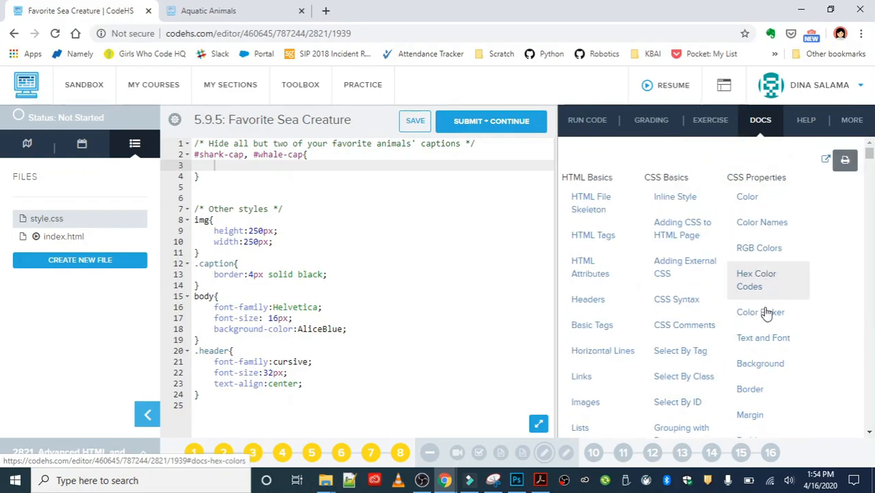
{"action": "scroll", "scroll_direction": "down", "scroll_amount": 3}
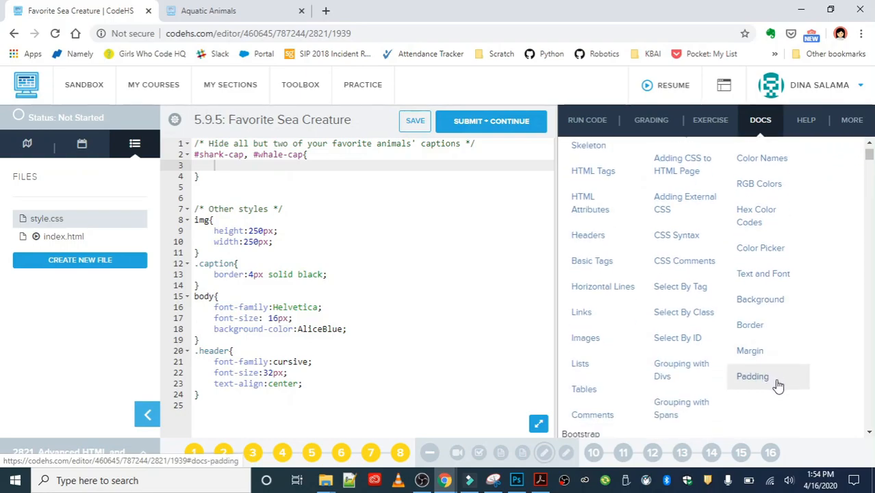
{"action": "scroll", "scroll_direction": "down", "scroll_amount": 3}
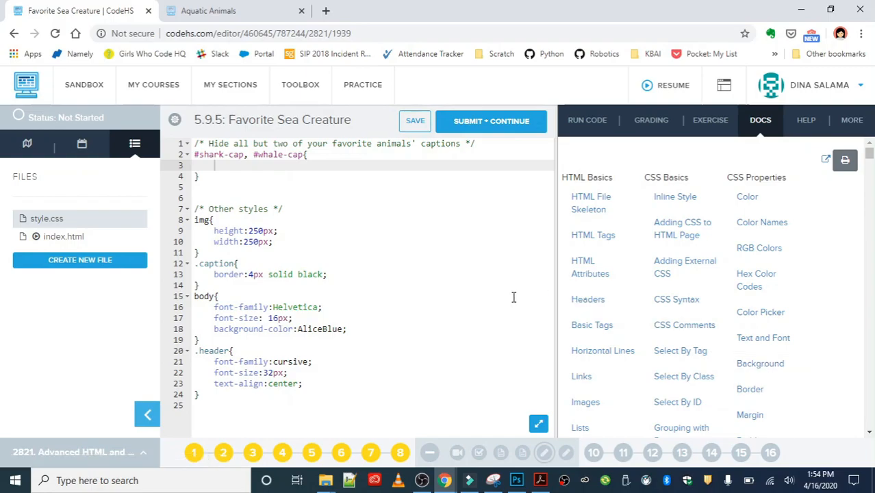
{"action": "scroll", "scroll_direction": "down", "scroll_amount": 3}
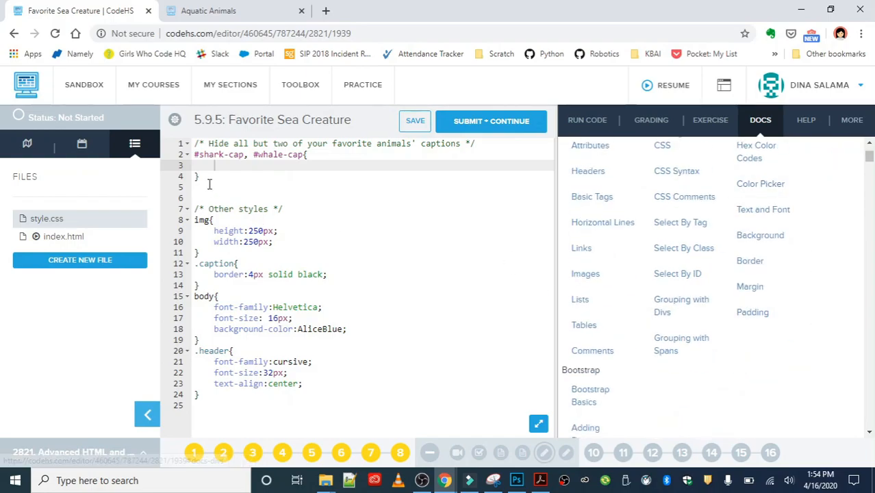
Step: Add 'visibility: hidden;' inside the #shark-cap, #whale-cap rule
{"action": "type", "text": "vi"}
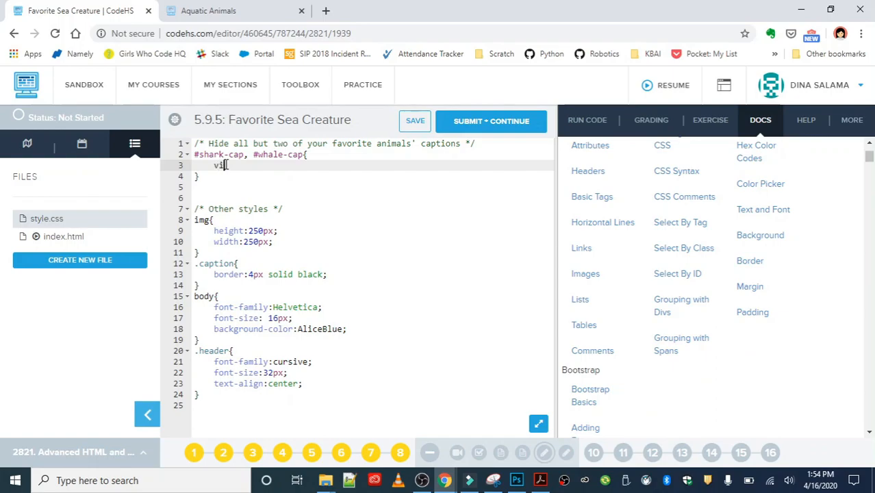
{"action": "type", "text": "sibility:;"}
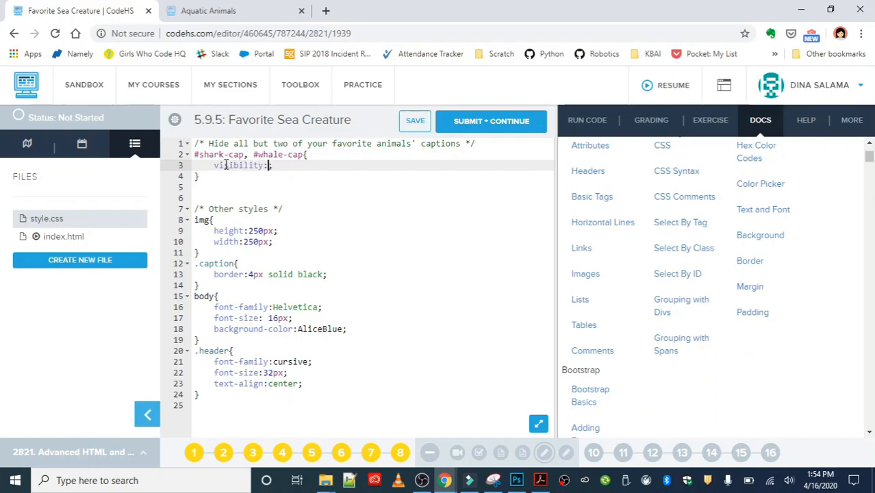
{"action": "type", "text": "hidden;"}
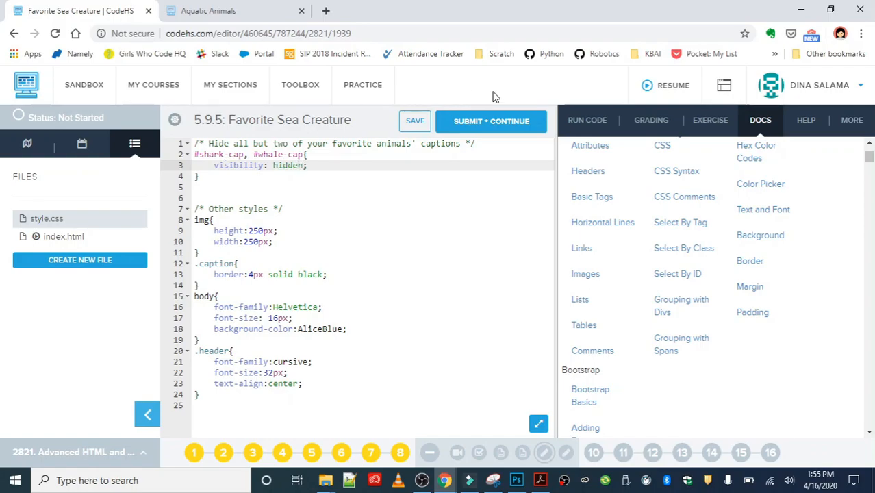
{"action": "mouse_move", "coordinate": [414, 120]}
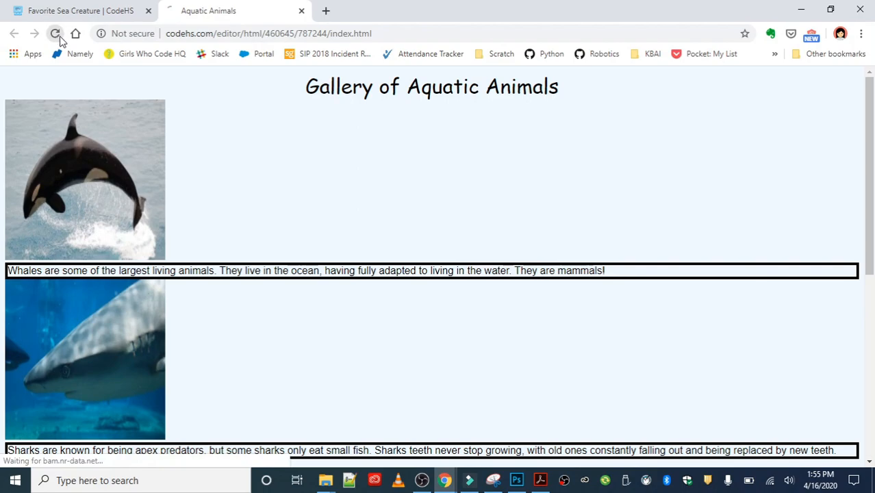
Step: Reload the gallery to confirm only dolphin and octopus captions show, then return to the code
{"action": "left_click", "coordinate": [54, 32]}
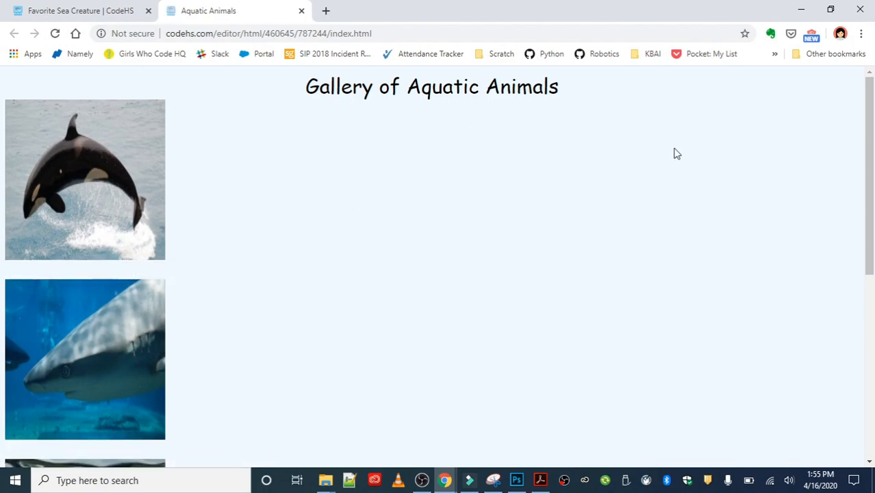
{"action": "scroll", "scroll_direction": "down", "scroll_amount": 3}
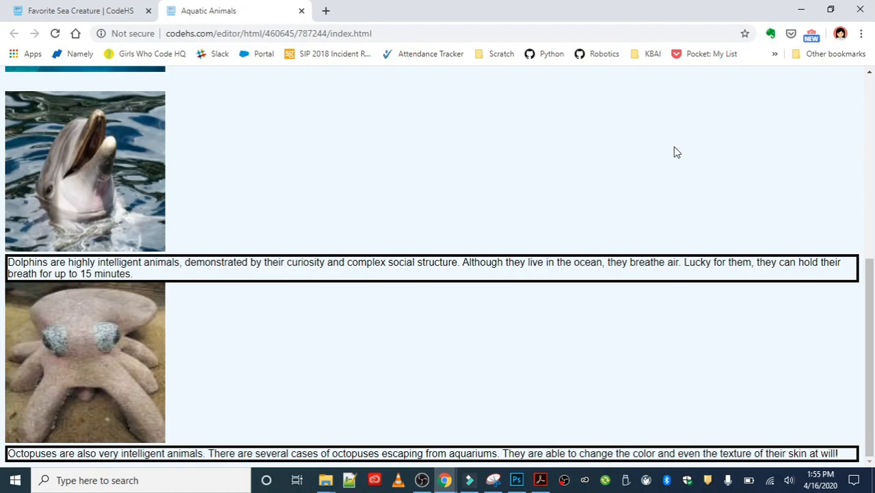
{"action": "mouse_move", "coordinate": [117, 5]}
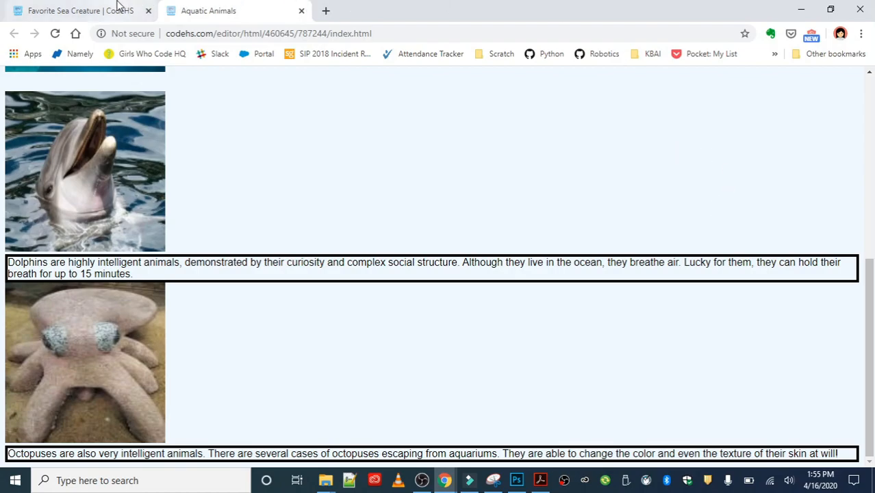
{"action": "left_click", "coordinate": [76, 11]}
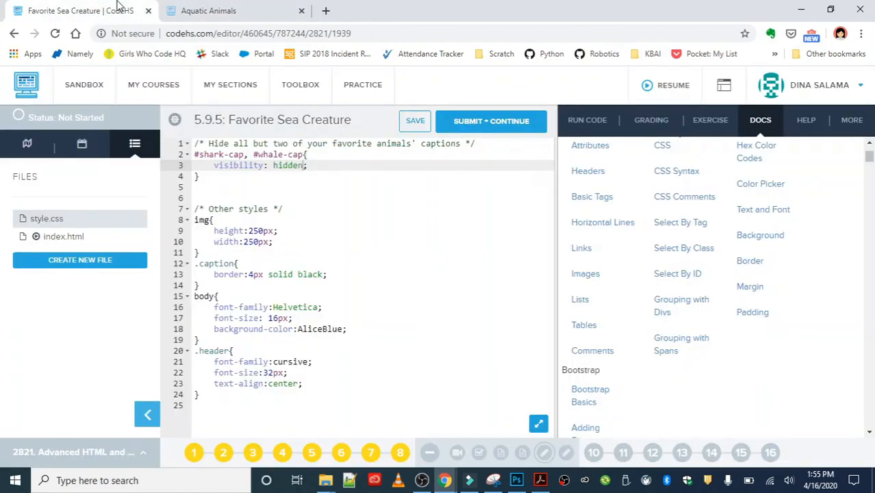
{"action": "mouse_move", "coordinate": [441, 195]}
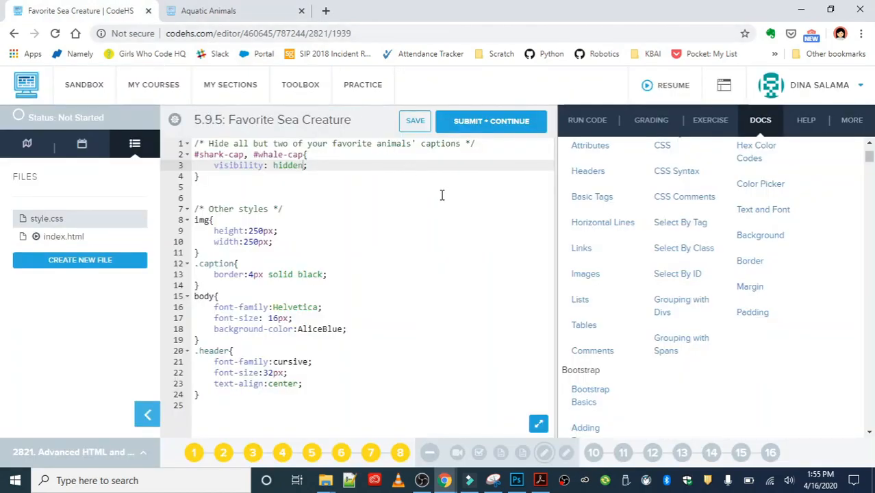